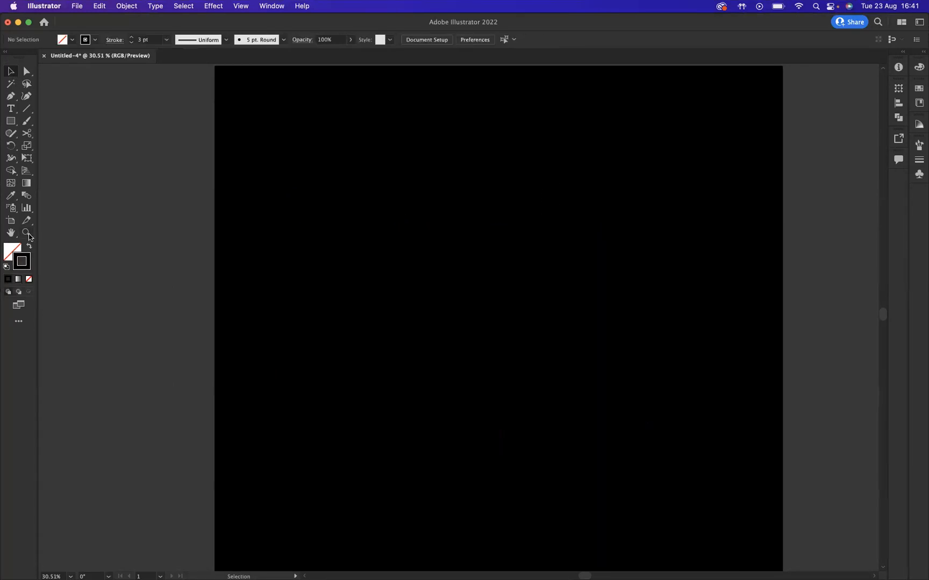
- Add white bold text '29' near the centre of the black artboard with the Type tool
left_click(11, 107)
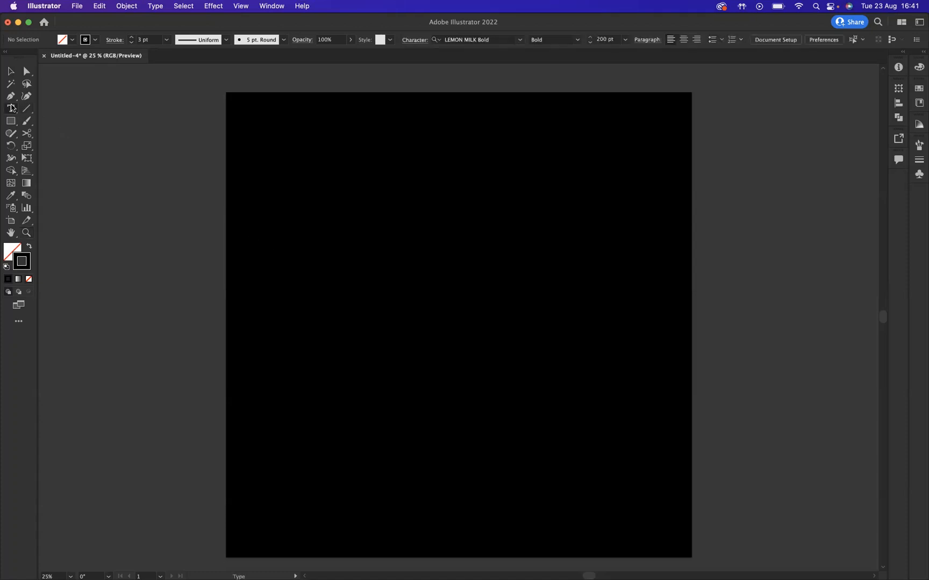
left_click(11, 107)
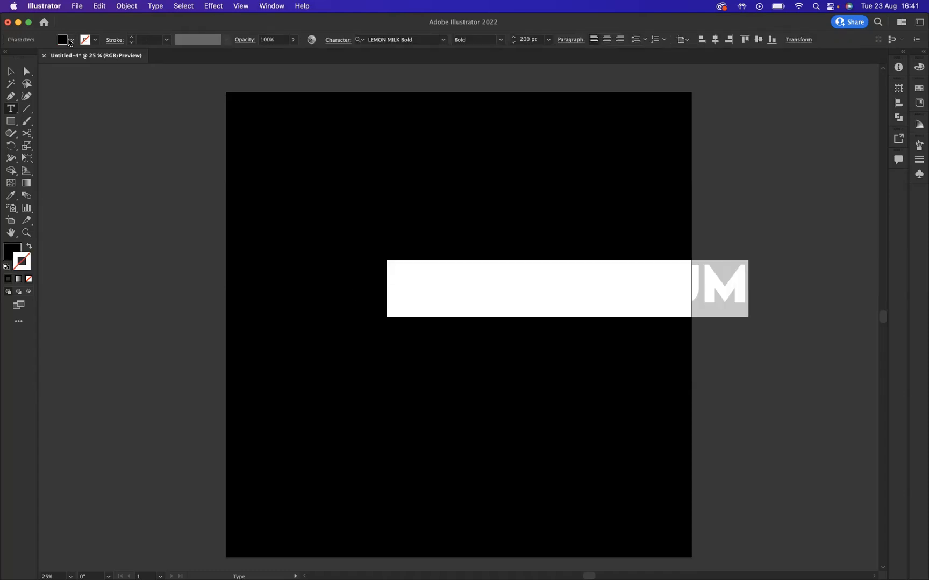
left_click(62, 40)
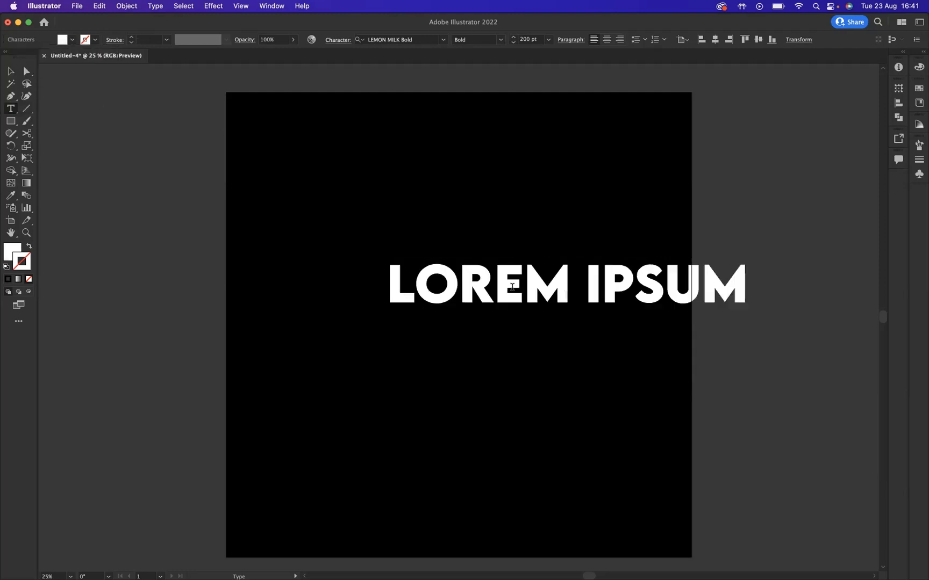
type("29")
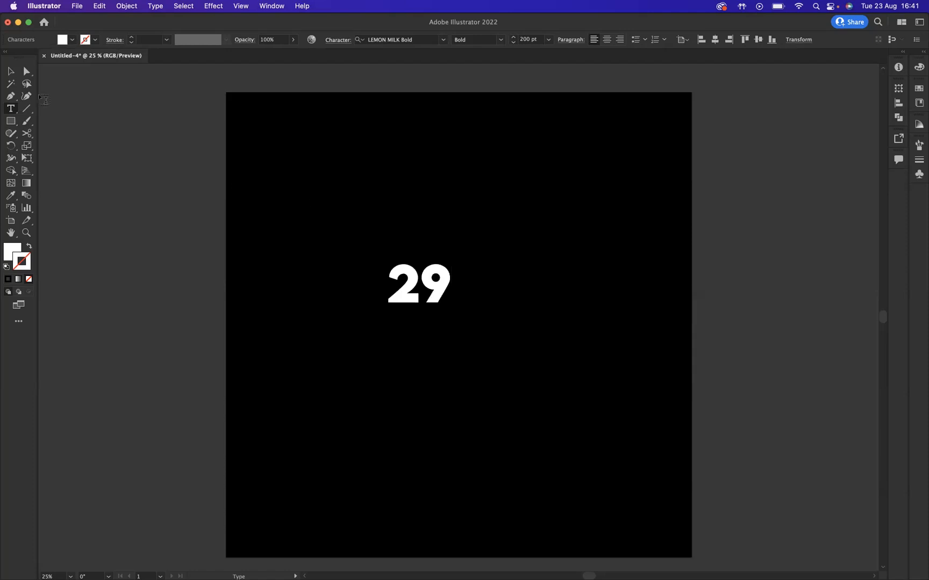
- Enlarge the '29' to fill the artboard centre and convert it to outlines
left_click(10, 71)
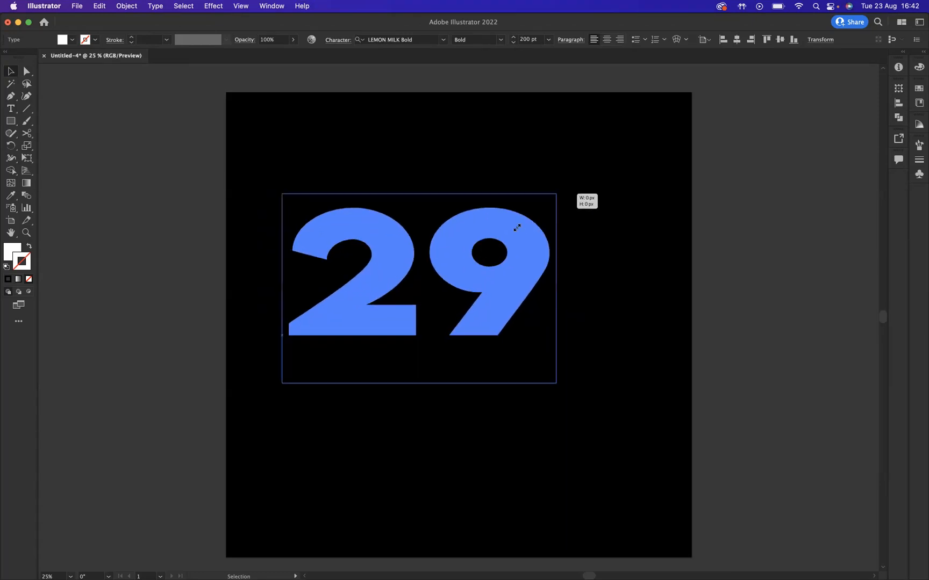
left_click_drag(514, 228, 565, 185)
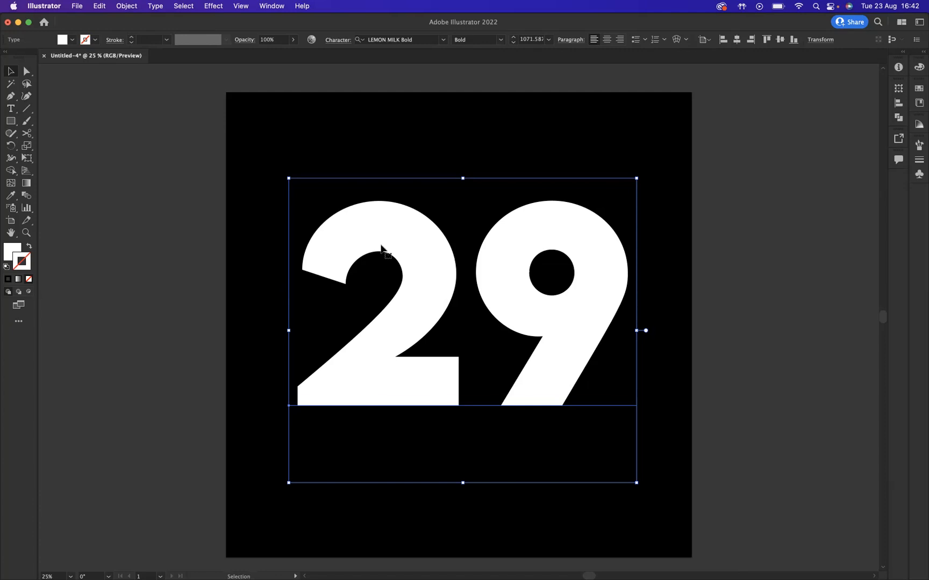
right_click(382, 258)
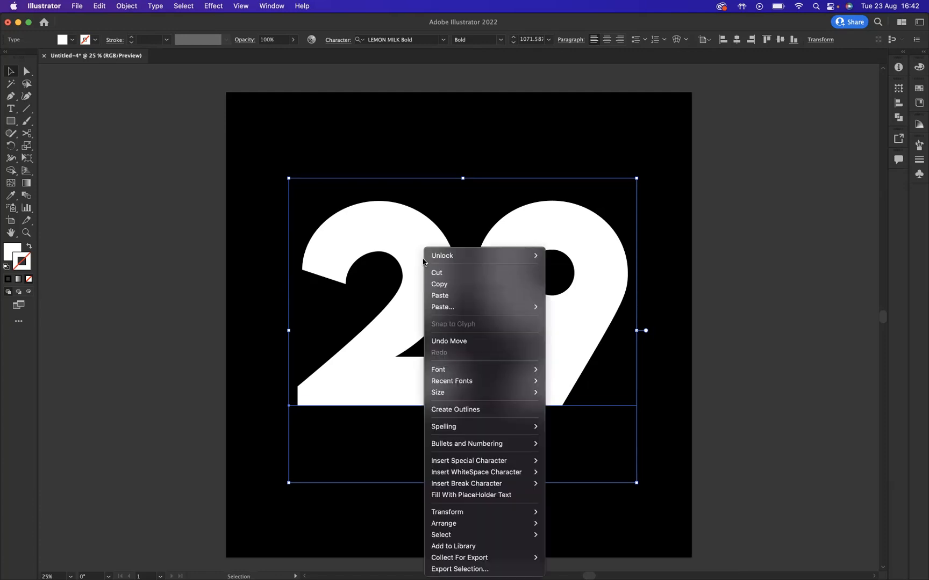
mouse_move(455, 370)
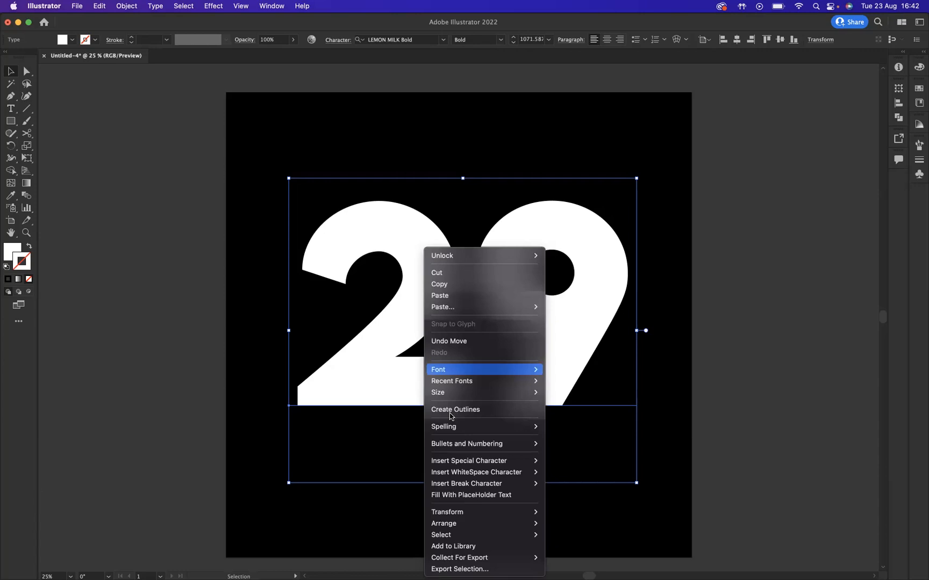
left_click(455, 410)
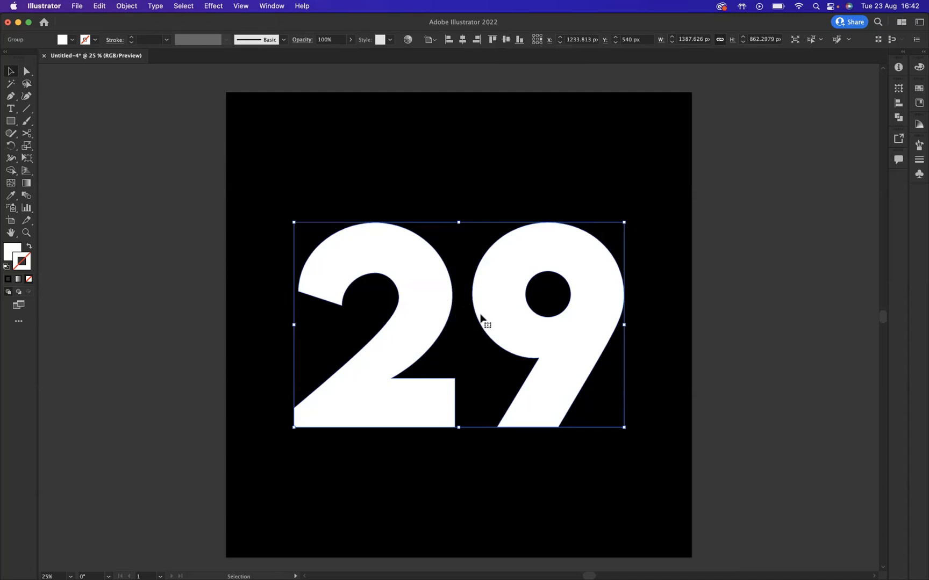
mouse_move(423, 297)
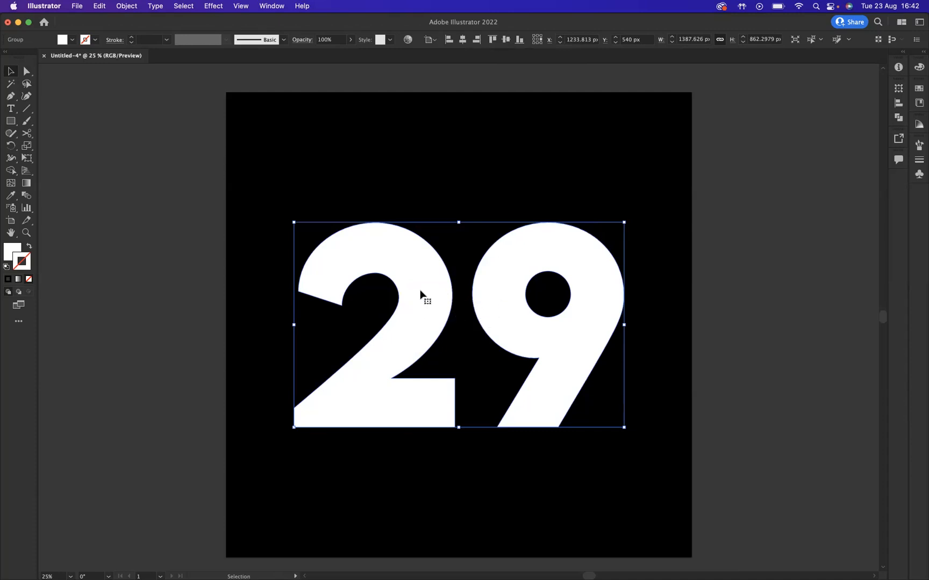
- Ungroup the digits and fill the 2 with blue from the Swatches
right_click(422, 295)
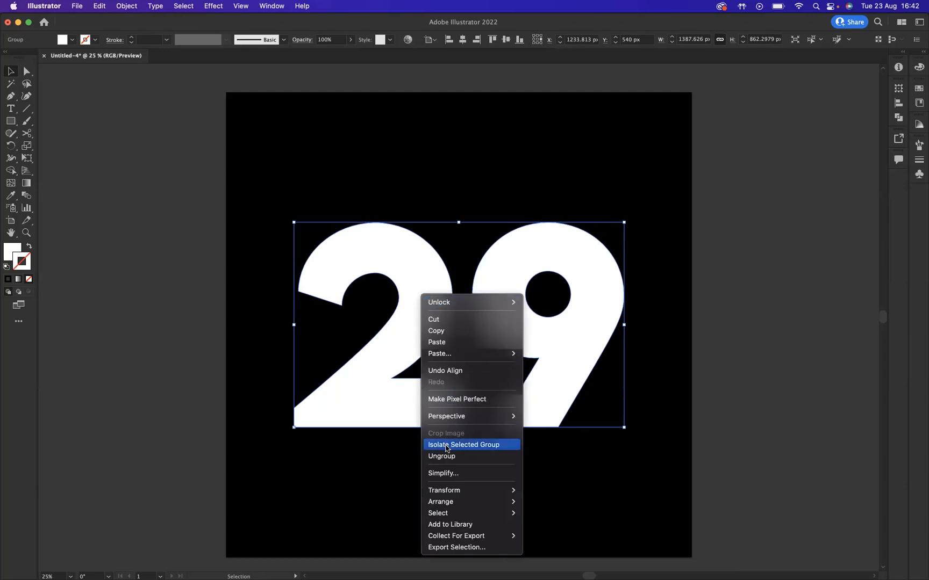
left_click(463, 445)
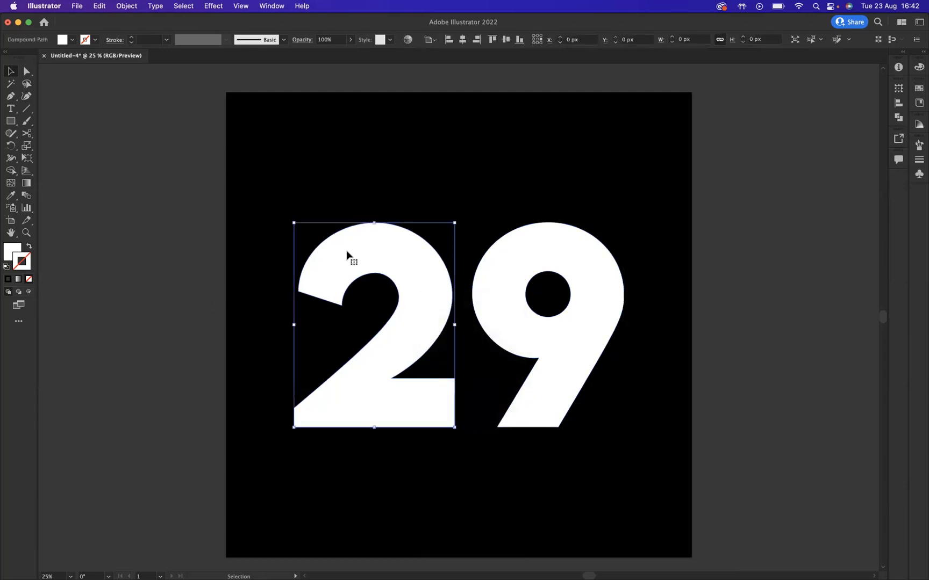
left_click(61, 39)
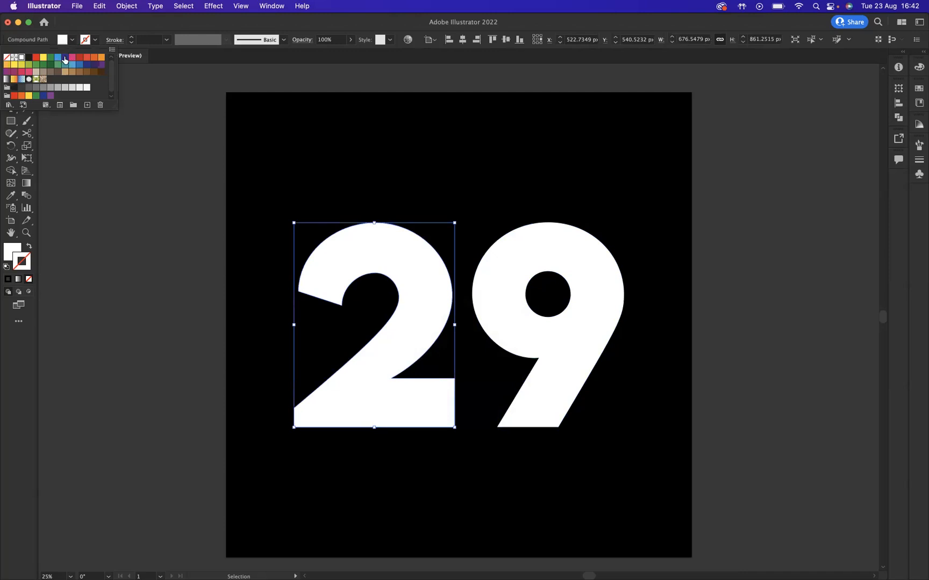
left_click(57, 57)
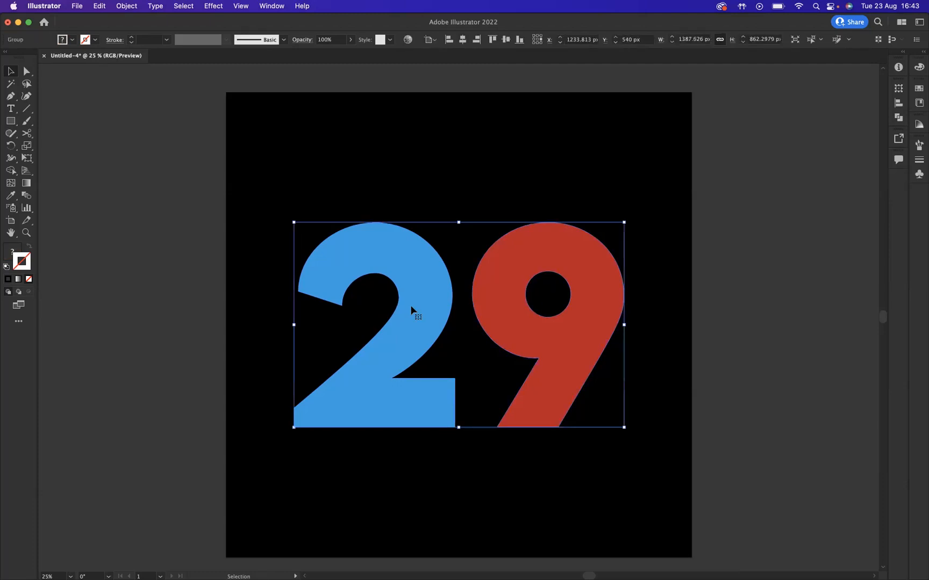
- Turn the filled digits into thin 4 pt outlines, the 2 blue and the 9 red
right_click(413, 313)
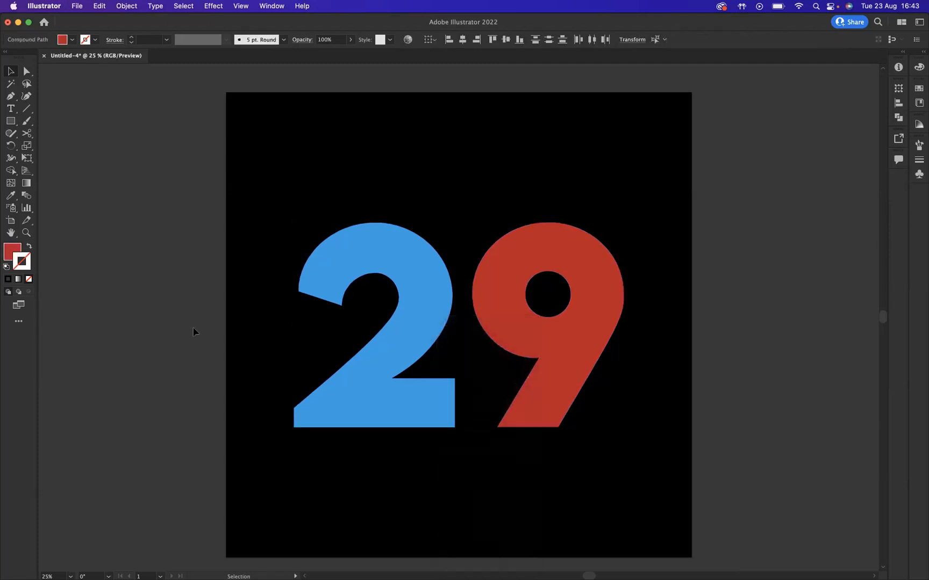
left_click(373, 290)
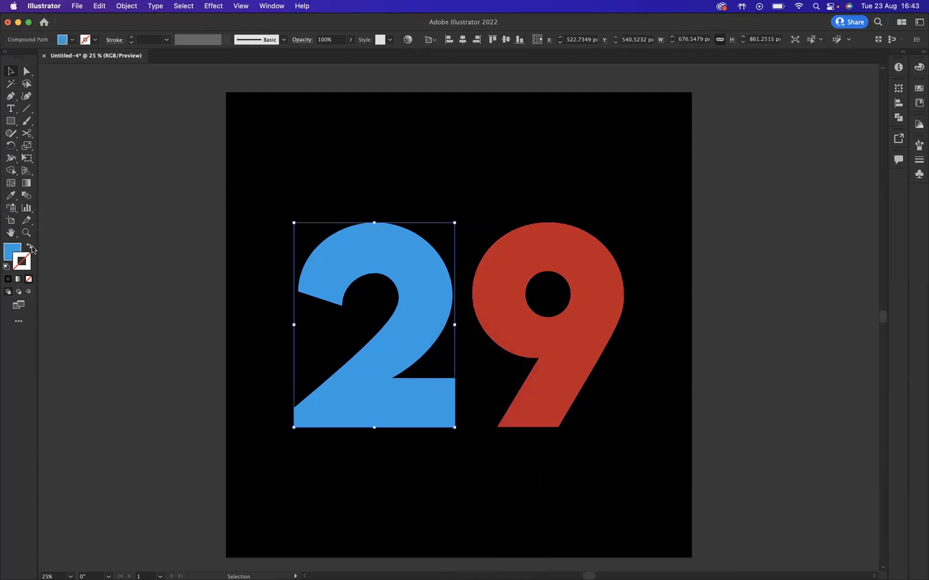
left_click(28, 263)
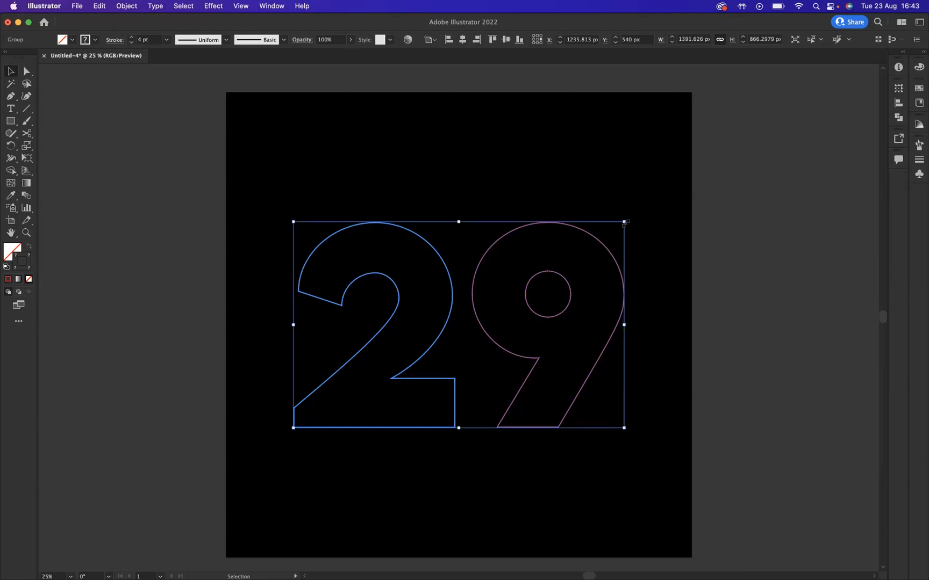
- Alt-drag a corner to scale a tiny copy of the outlined 29 into the centre
left_click_drag(625, 223, 560, 273)
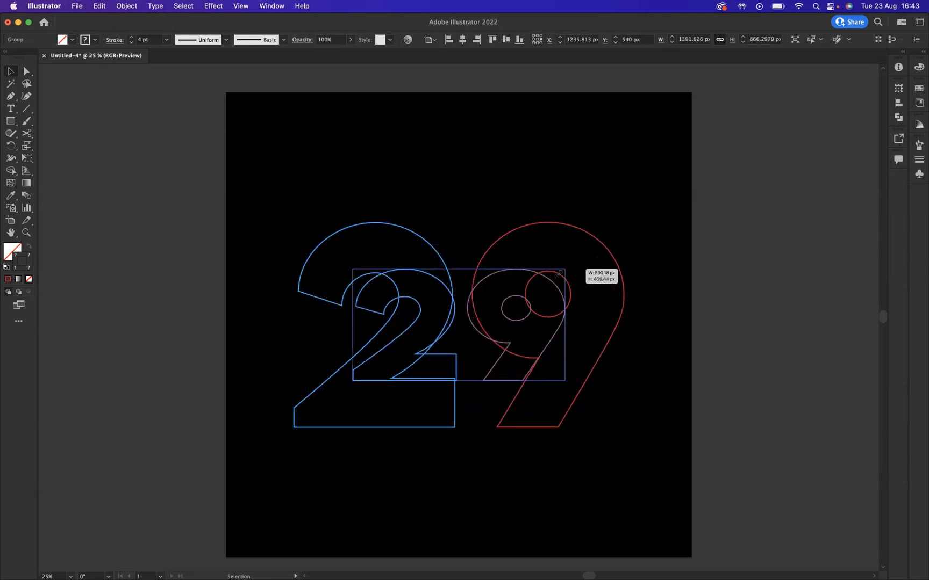
left_click_drag(560, 274, 495, 303)
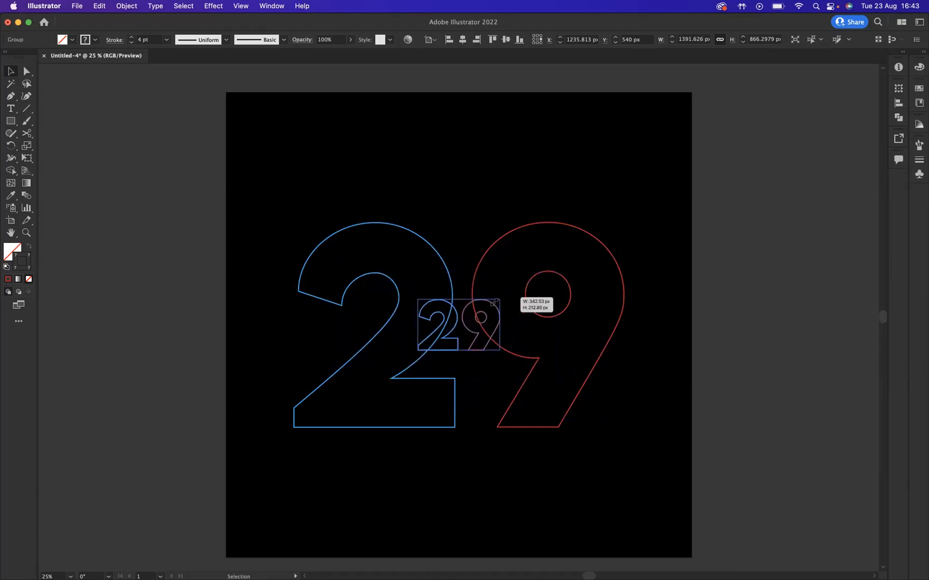
left_click_drag(497, 303, 477, 320)
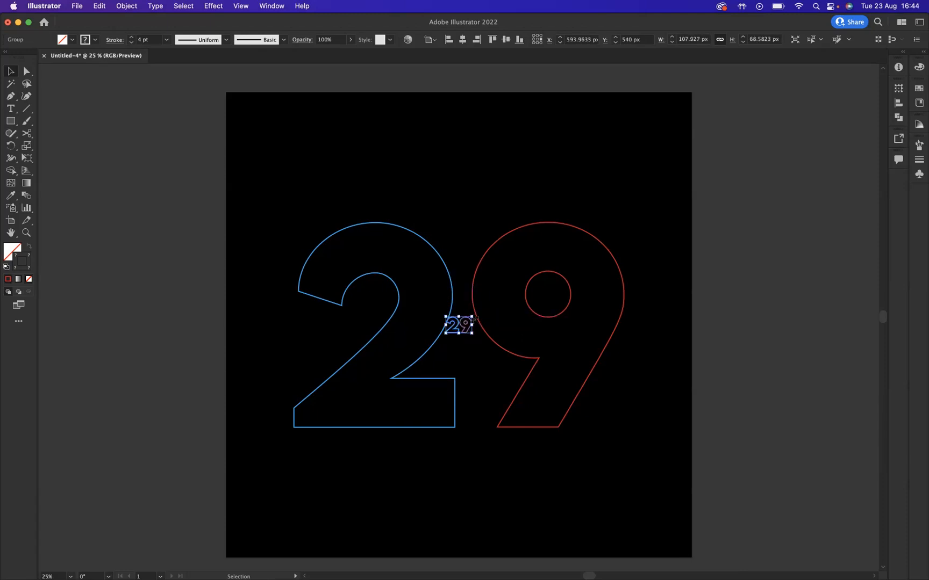
mouse_move(521, 259)
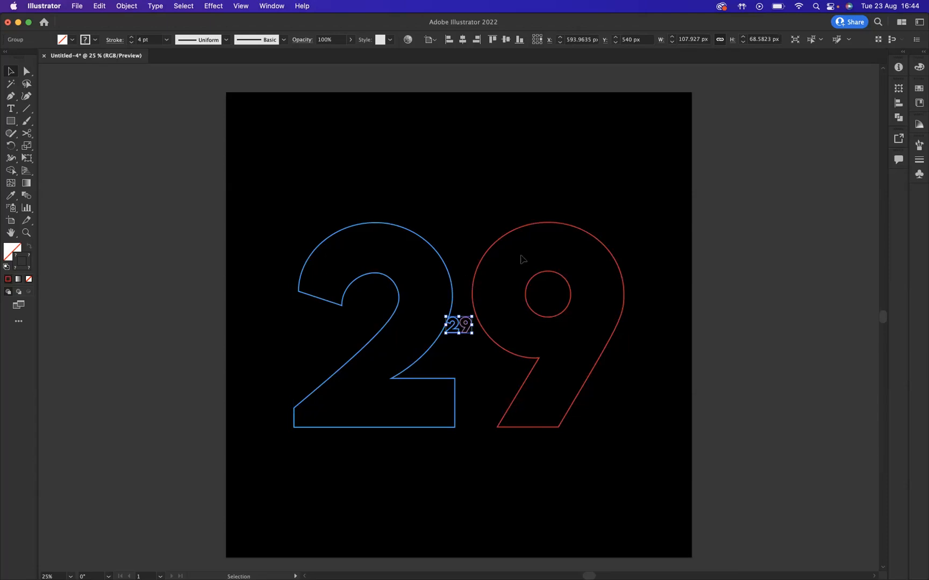
mouse_move(551, 323)
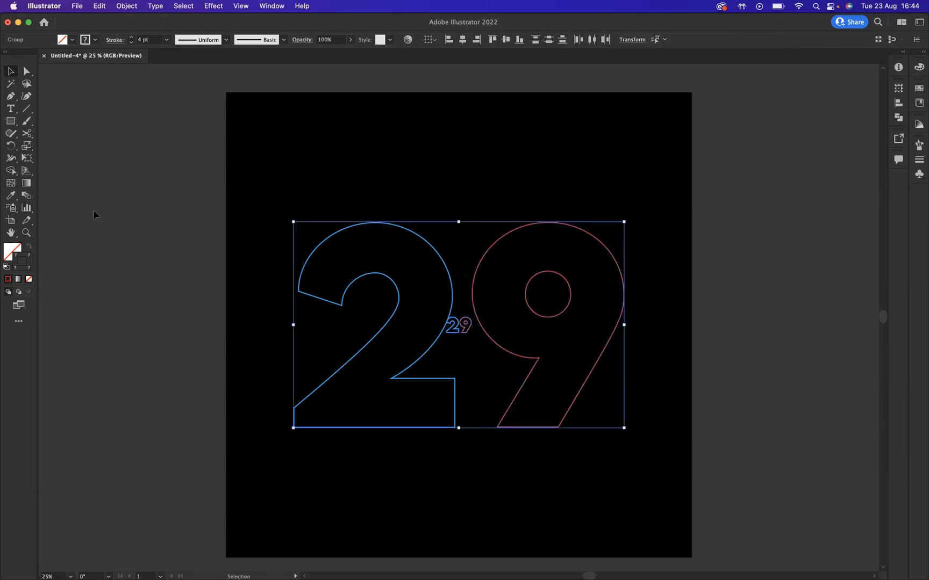
mouse_move(25, 195)
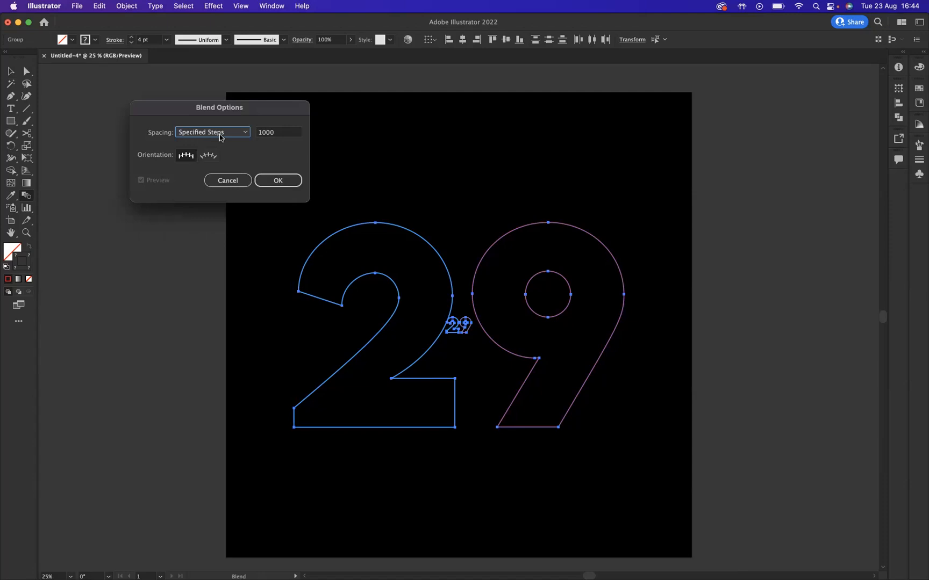
- Set the Blend tool to Specified Steps 60 and confirm the settings
left_click(279, 133)
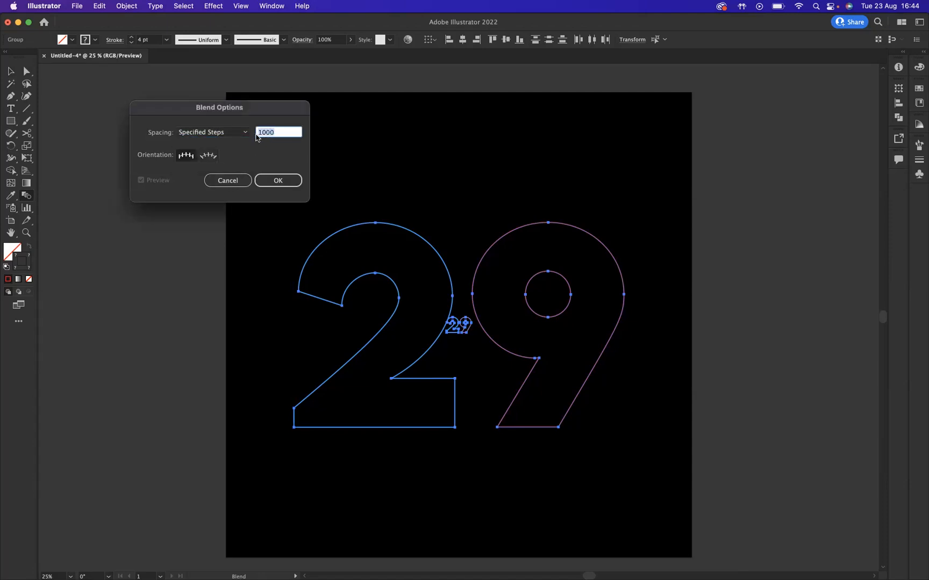
type("60")
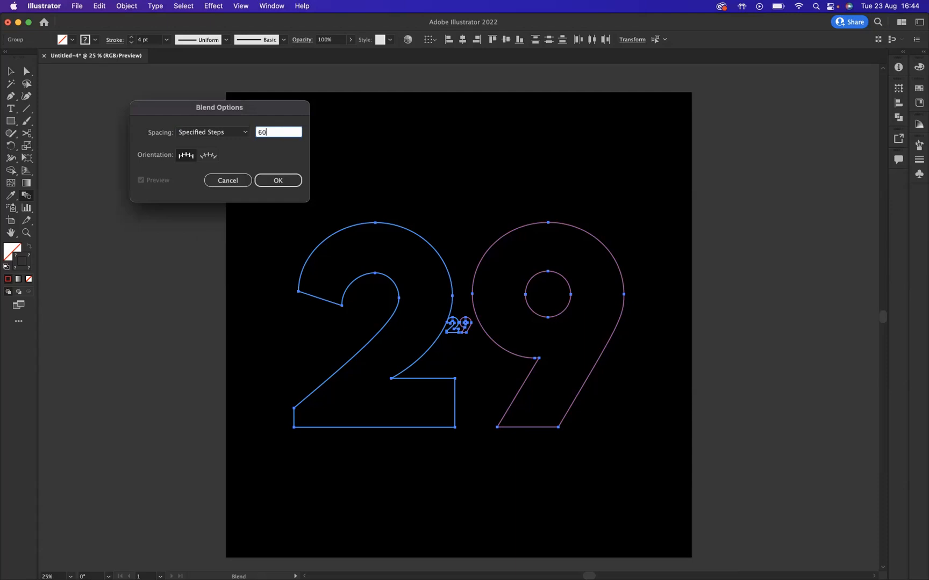
left_click(277, 180)
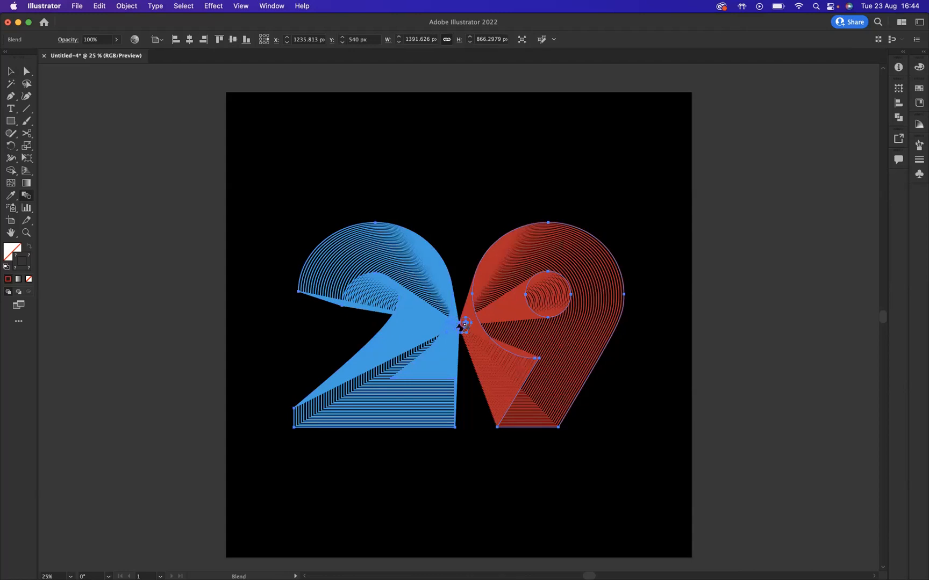
mouse_move(11, 71)
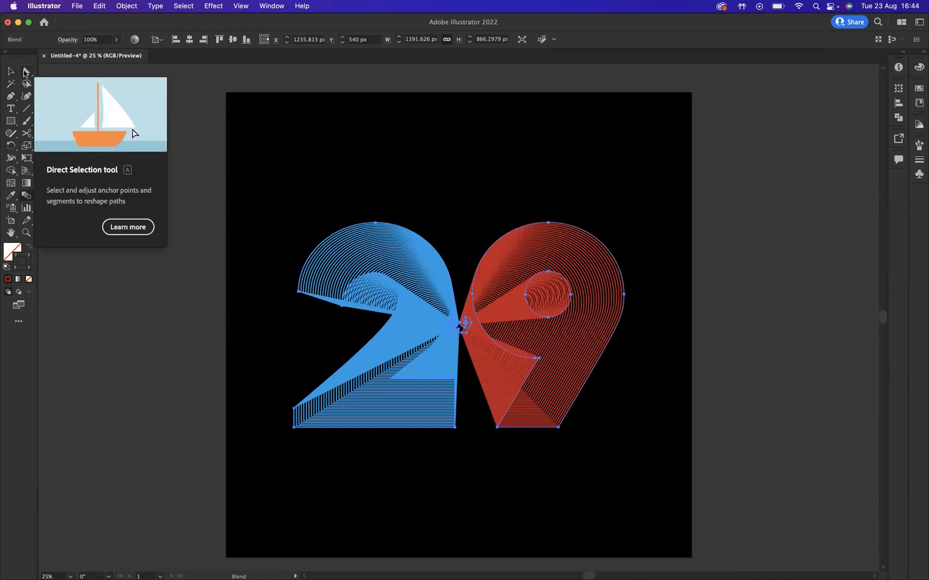
- Direct-select the tiny central 29 and set its stroke colour to black 000000
left_click(25, 71)
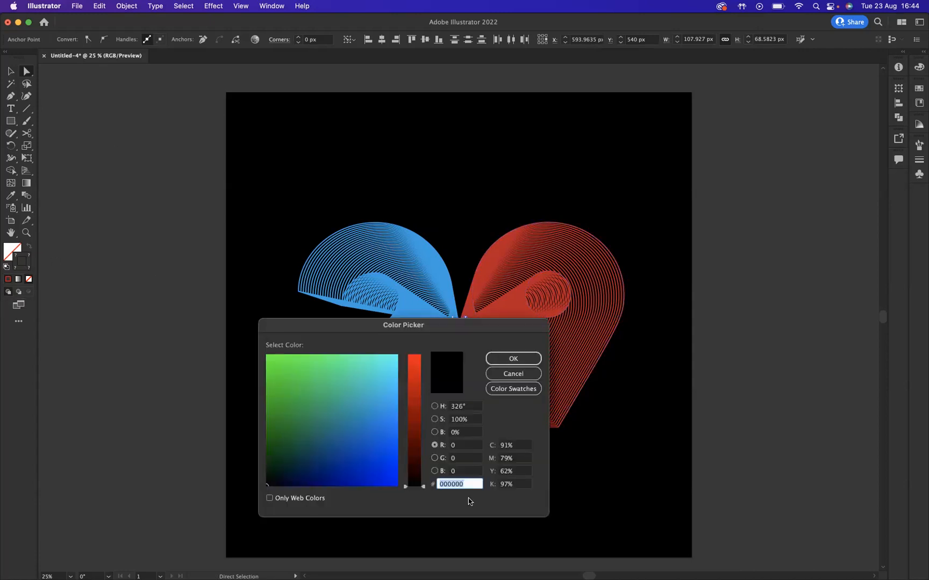
type("00")
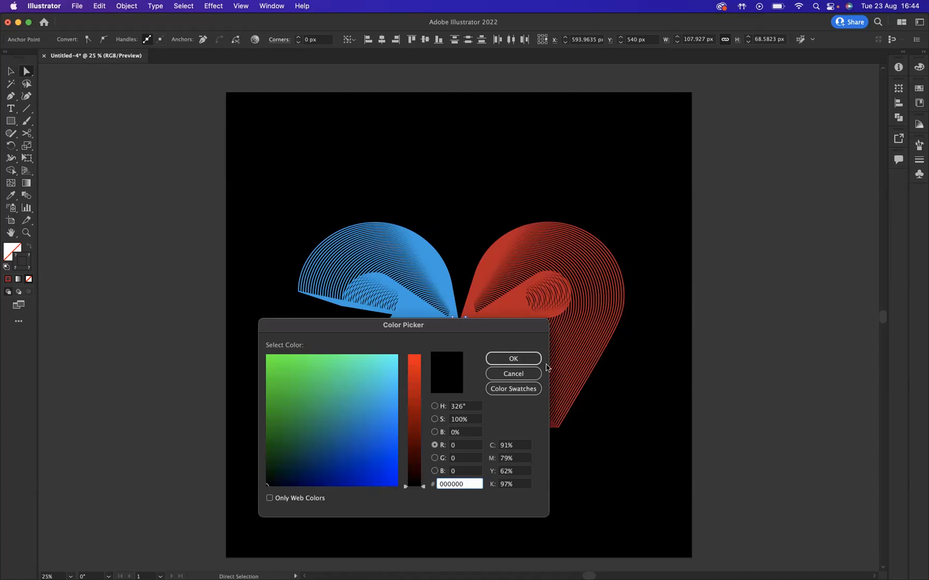
left_click(513, 358)
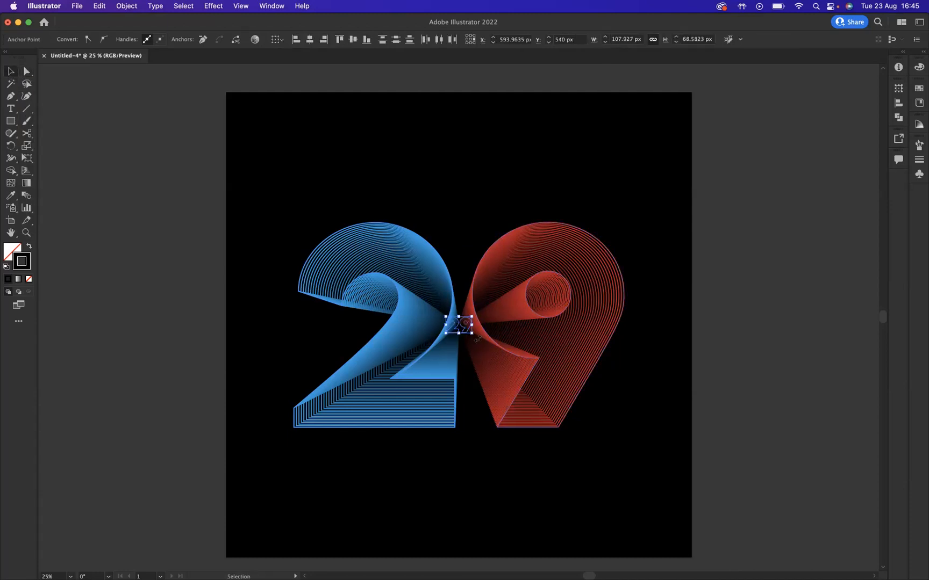
- Rotate the tiny central 29 about 180° so the blend twists into ribbons
left_click_drag(459, 330, 465, 346)
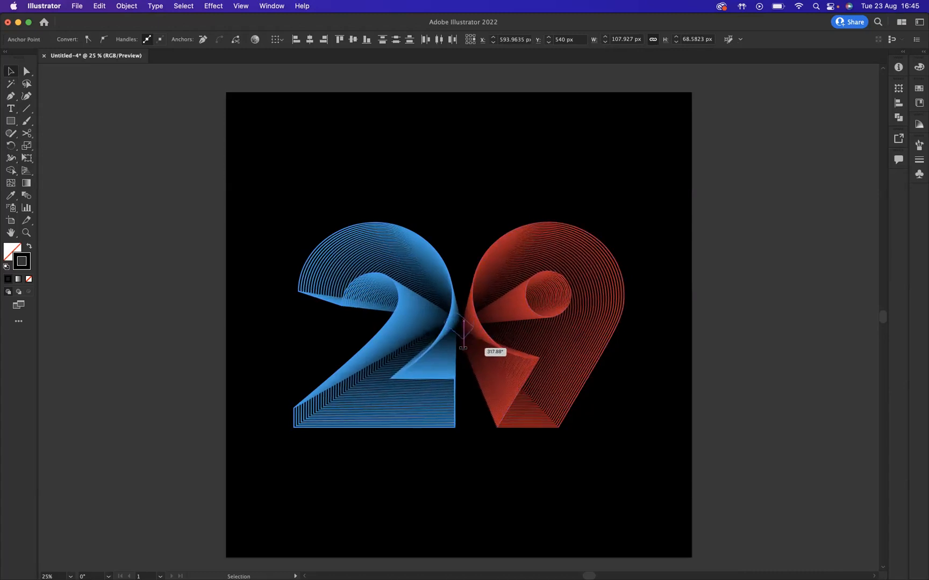
left_click_drag(464, 333, 454, 352)
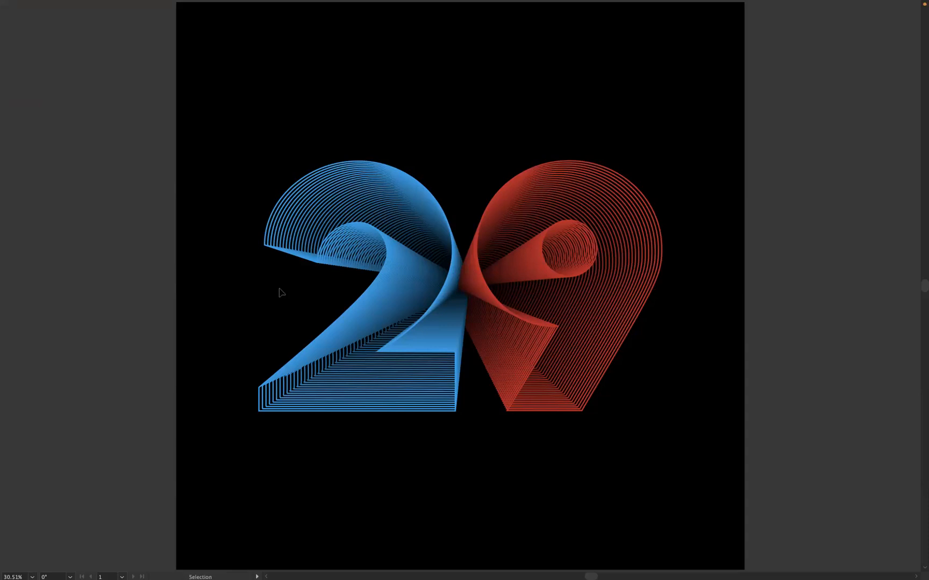
mouse_move(828, 442)
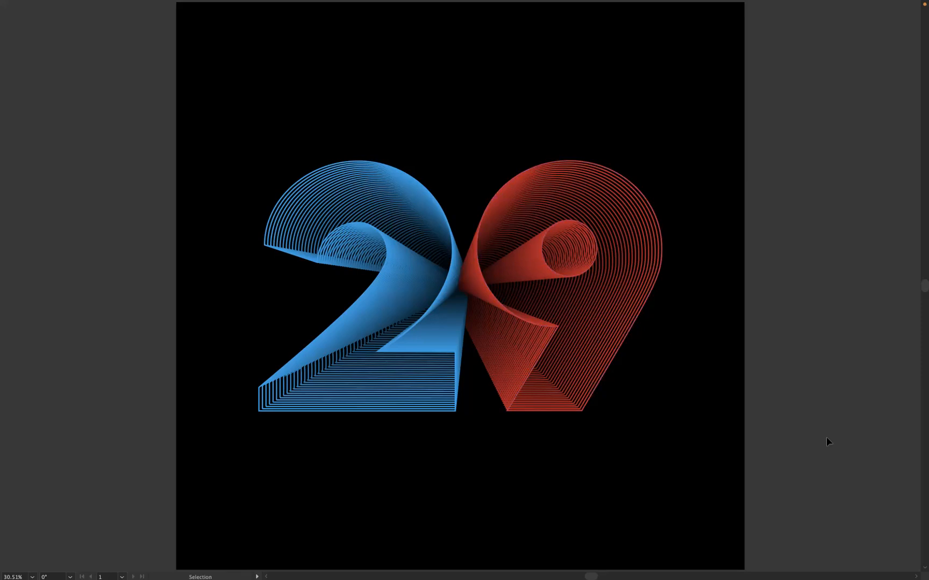